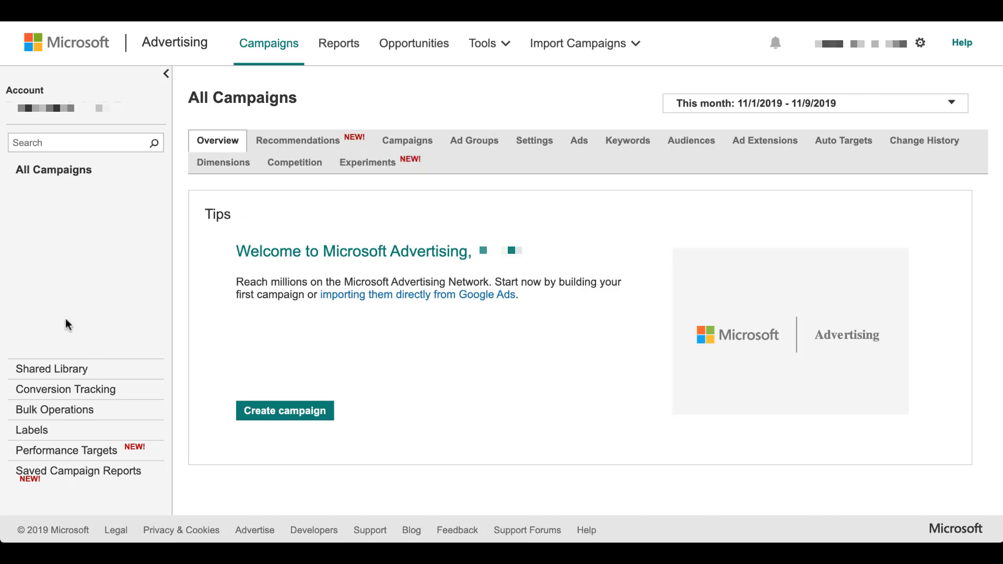
mouse_move(776, 42)
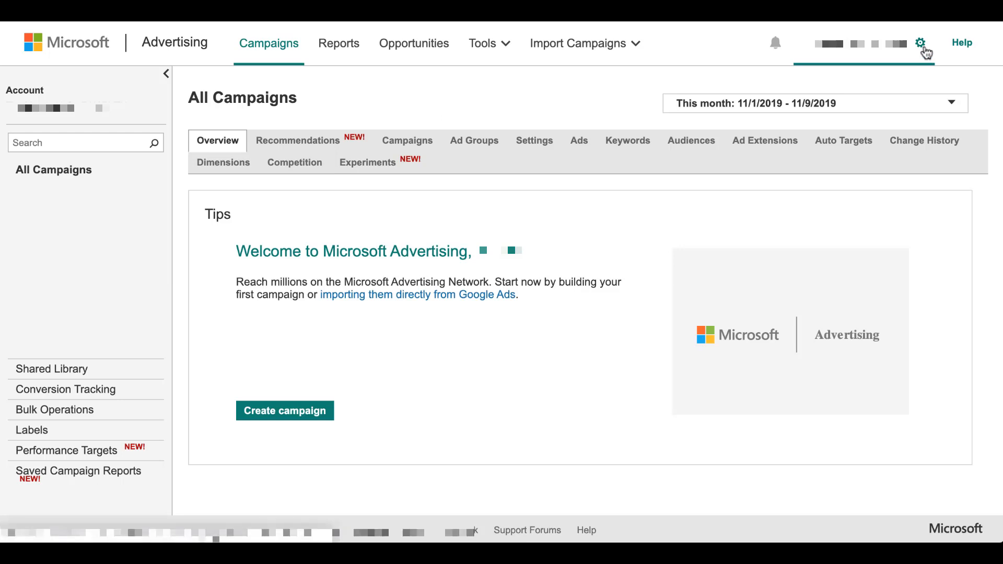
- Open Accounts & Billing from the gear menu in the top bar
left_click(920, 43)
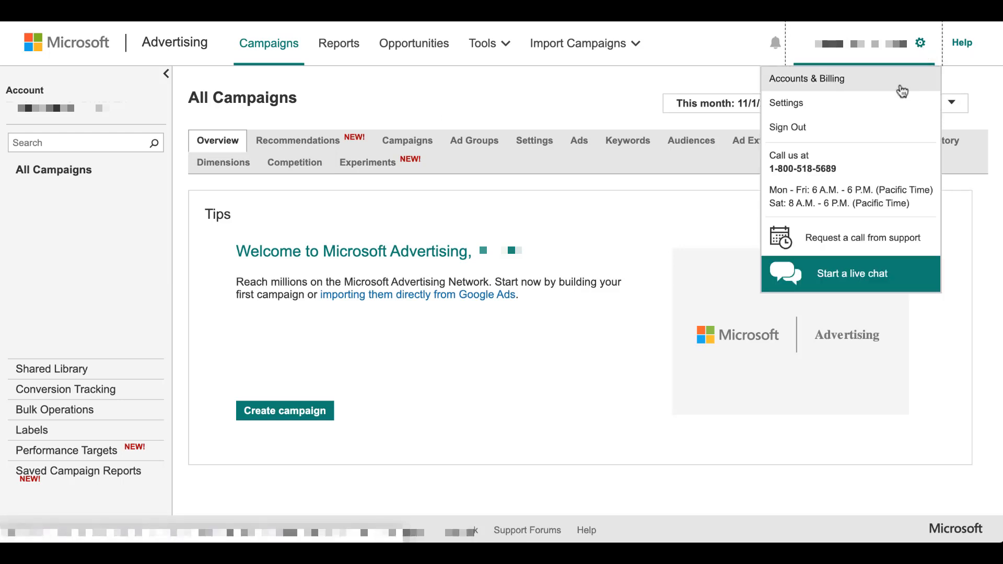
left_click(806, 78)
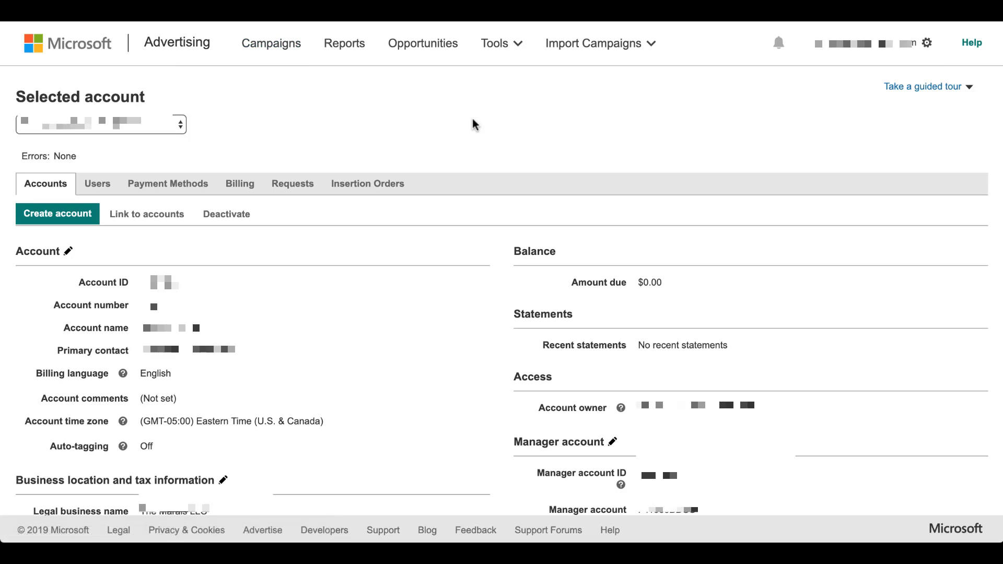
mouse_move(475, 259)
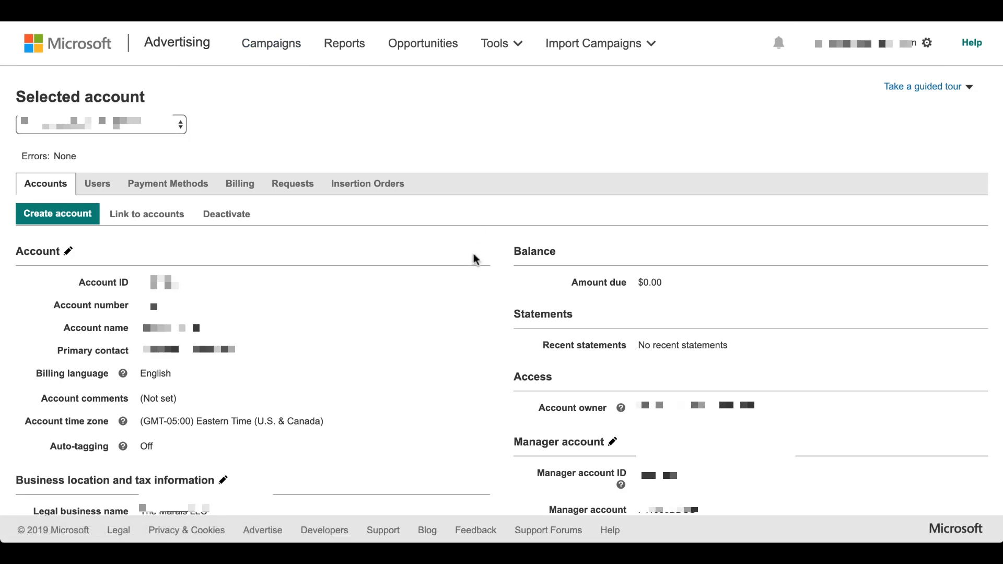
mouse_move(404, 310)
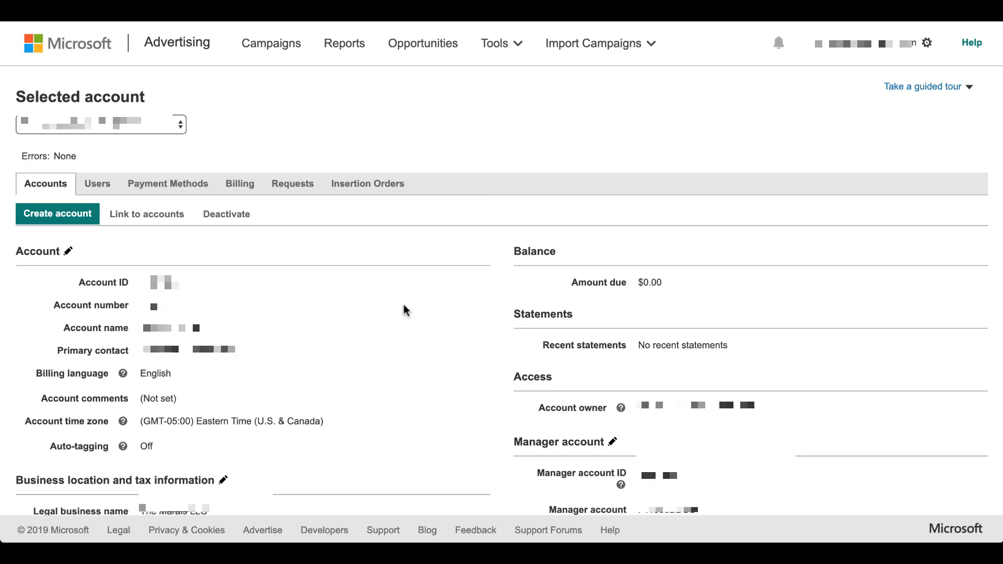
mouse_move(64, 250)
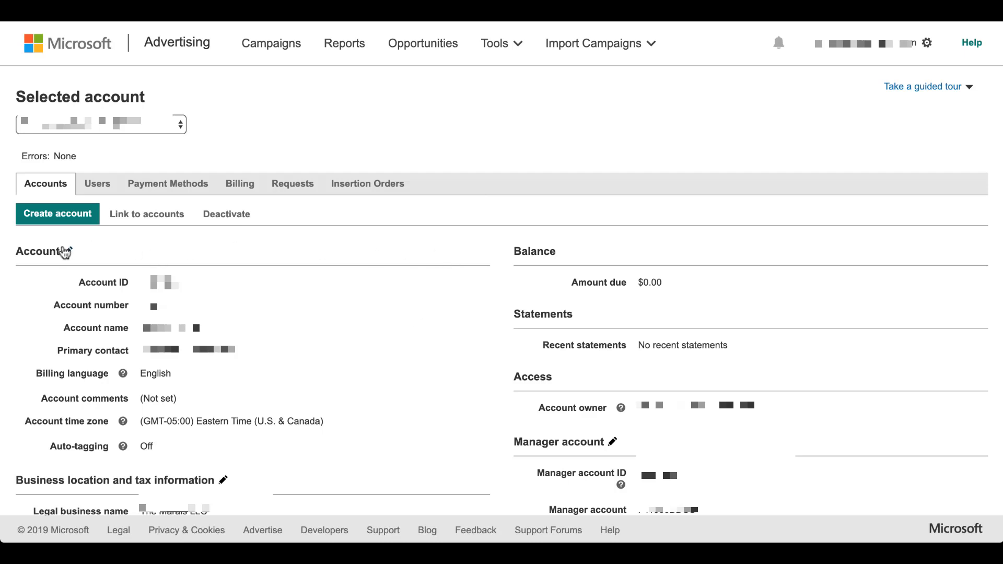
mouse_move(394, 288)
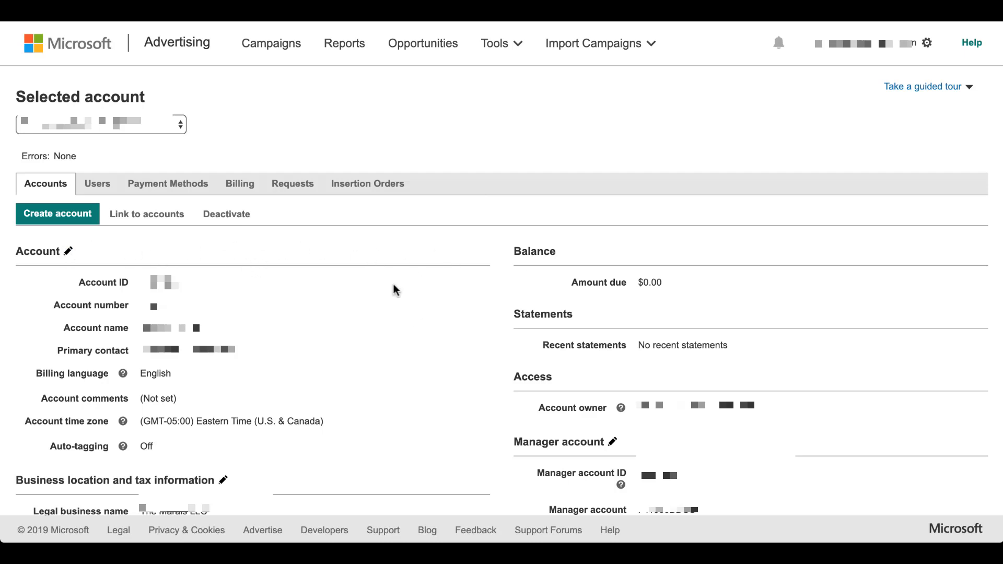
mouse_move(203, 466)
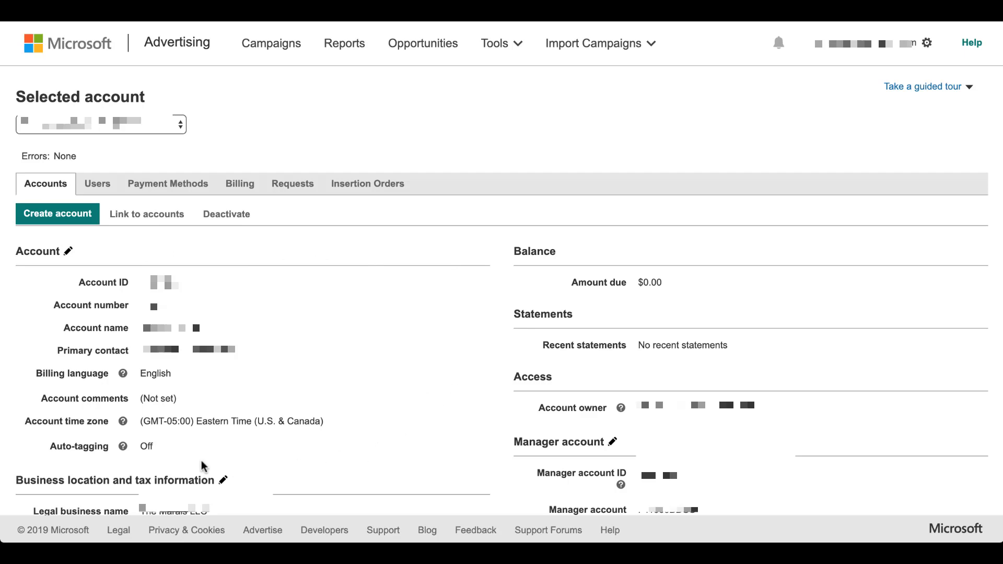
mouse_move(149, 461)
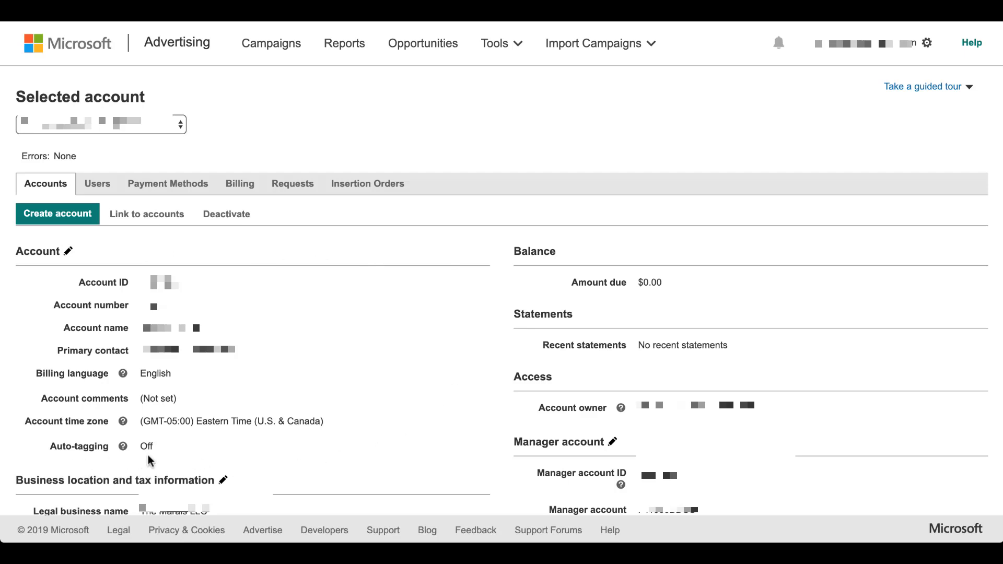
mouse_move(168, 447)
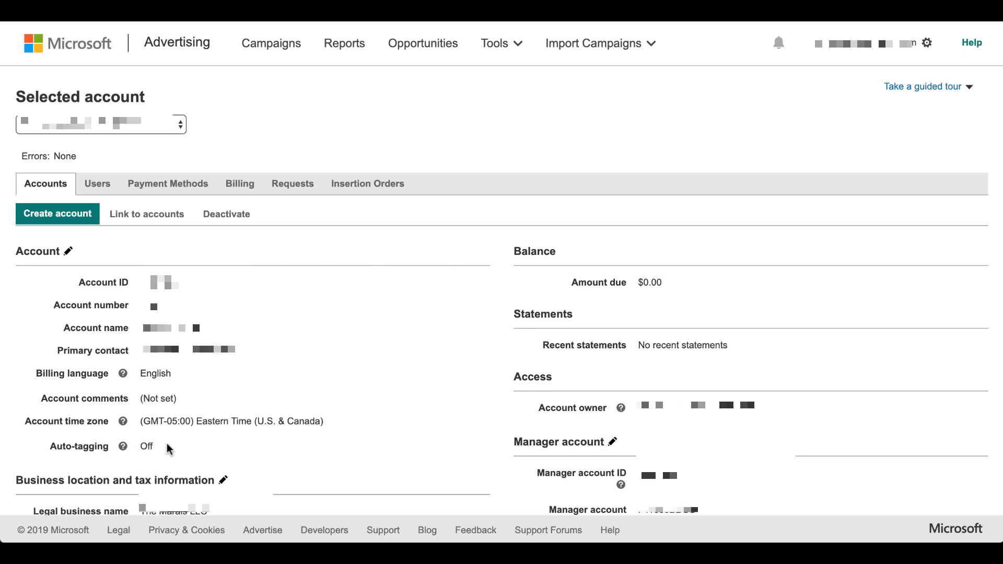
mouse_move(71, 250)
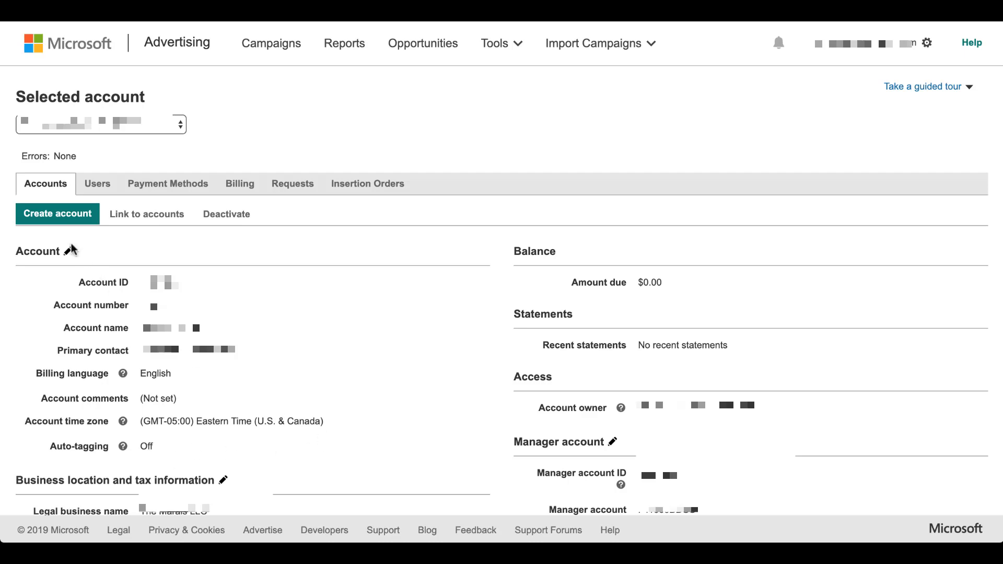
- Edit the account details and enable 'Add UTM tags to my destination URLs'
left_click(65, 250)
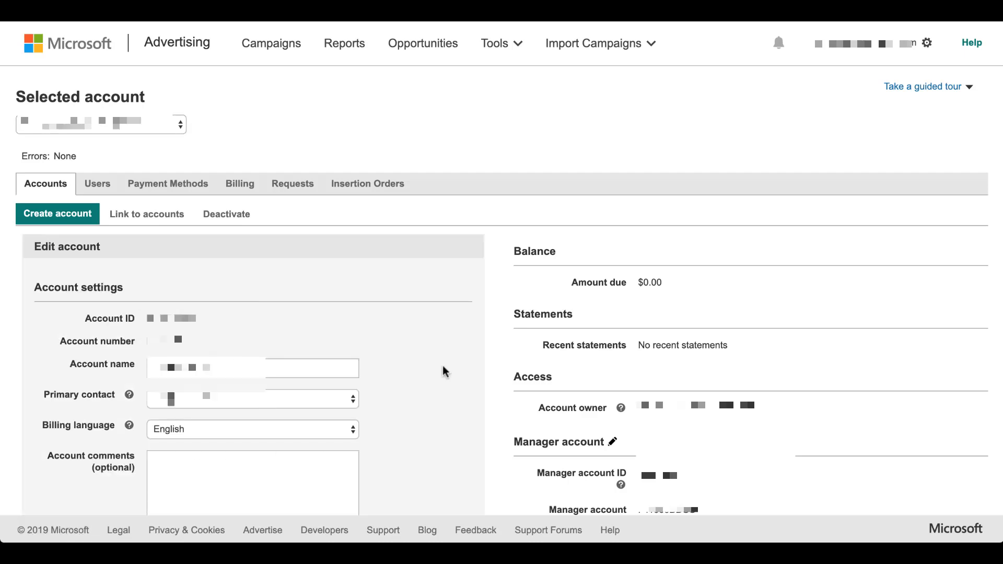
scroll("down", 3)
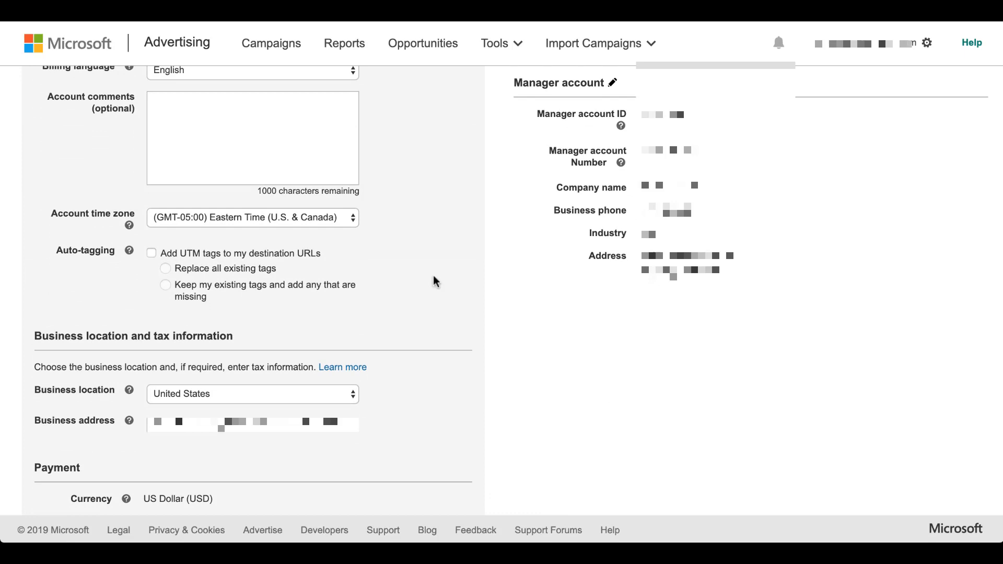
left_click(151, 253)
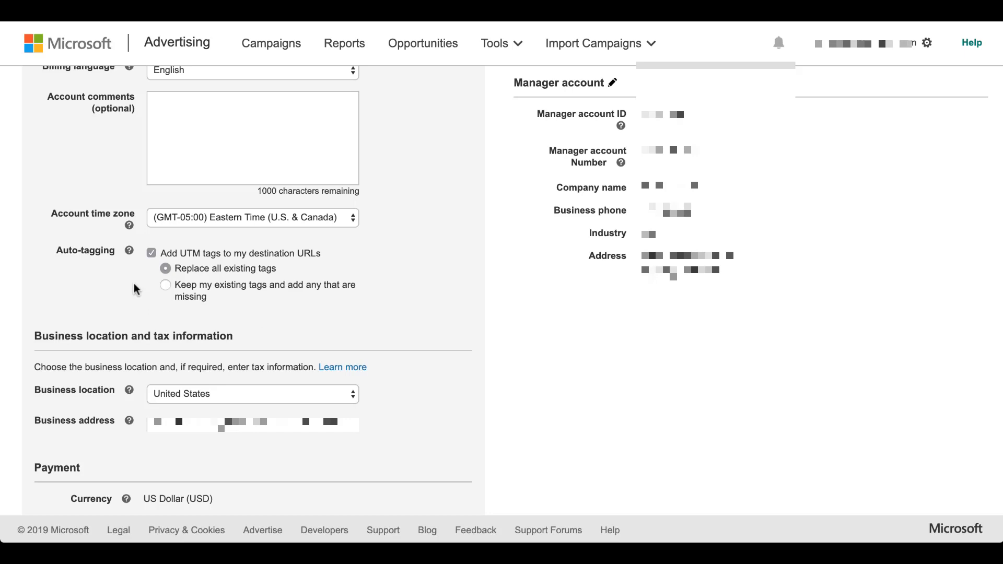
mouse_move(140, 273)
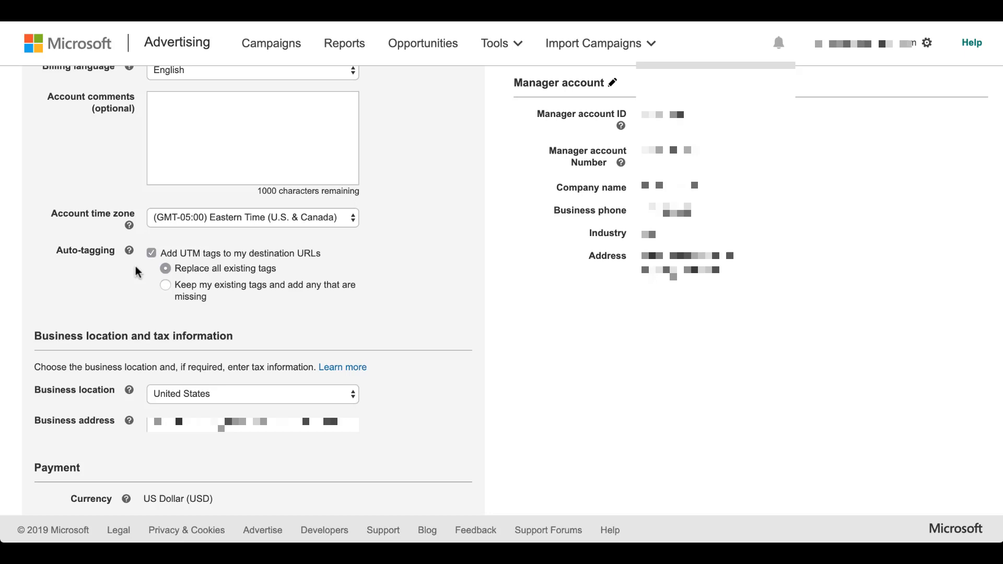
- Choose 'Keep my existing tags and add any that are missing' and save the account
left_click(165, 285)
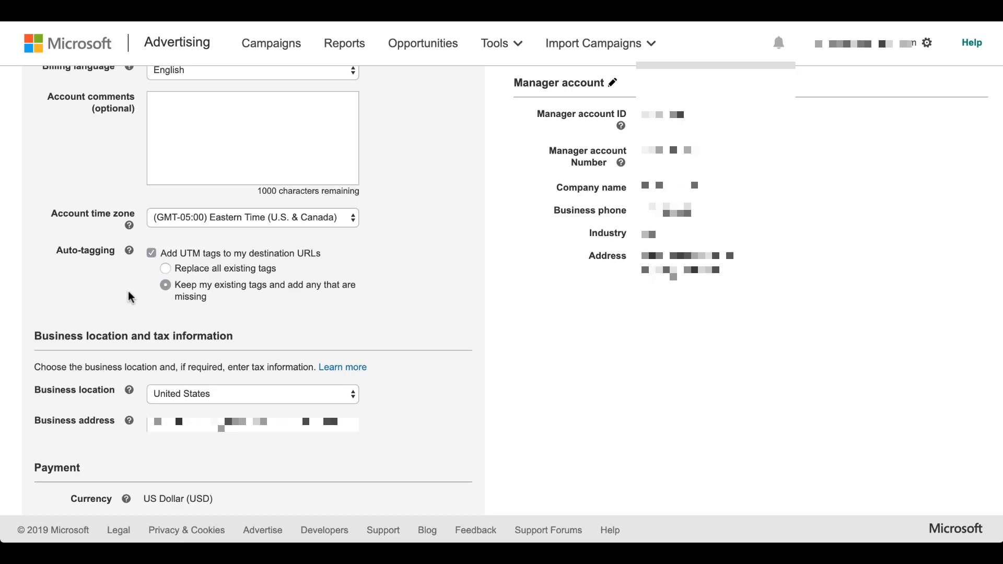
scroll("down", 3)
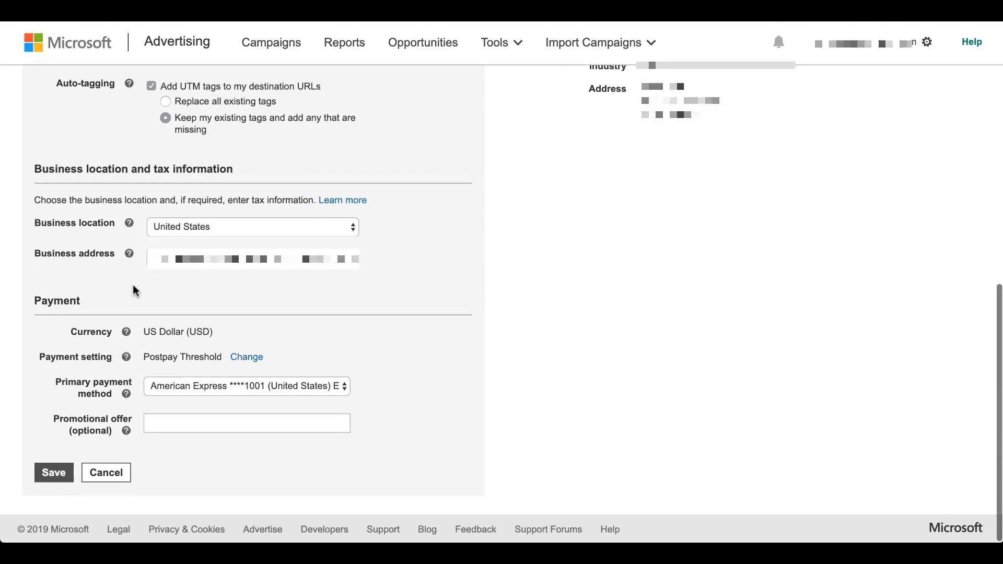
left_click(54, 473)
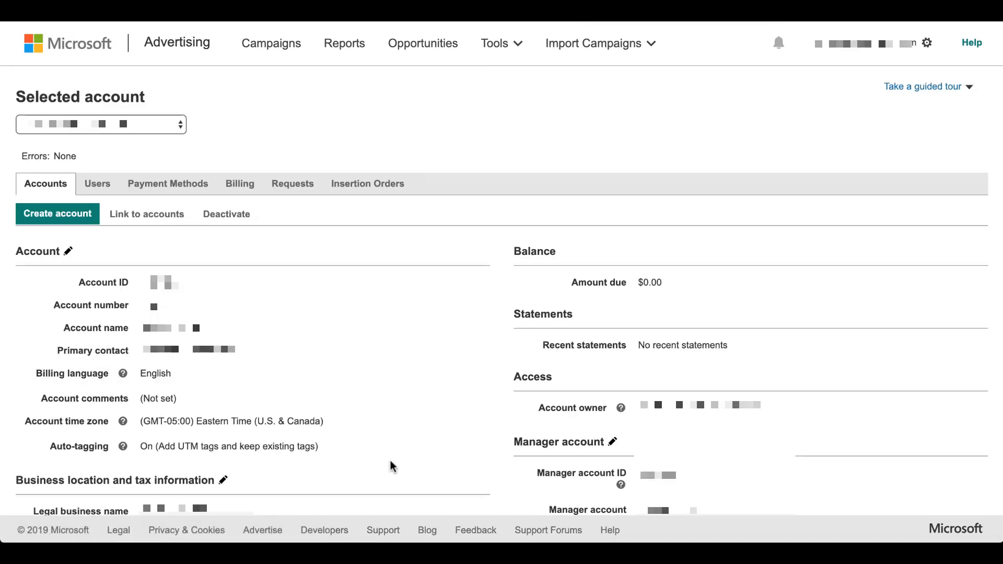
mouse_move(151, 462)
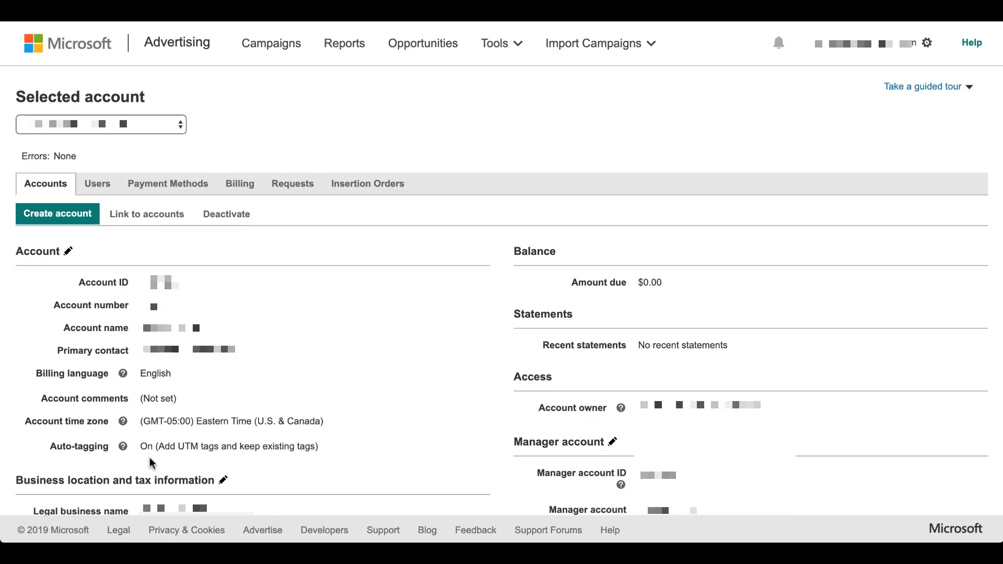
mouse_move(172, 461)
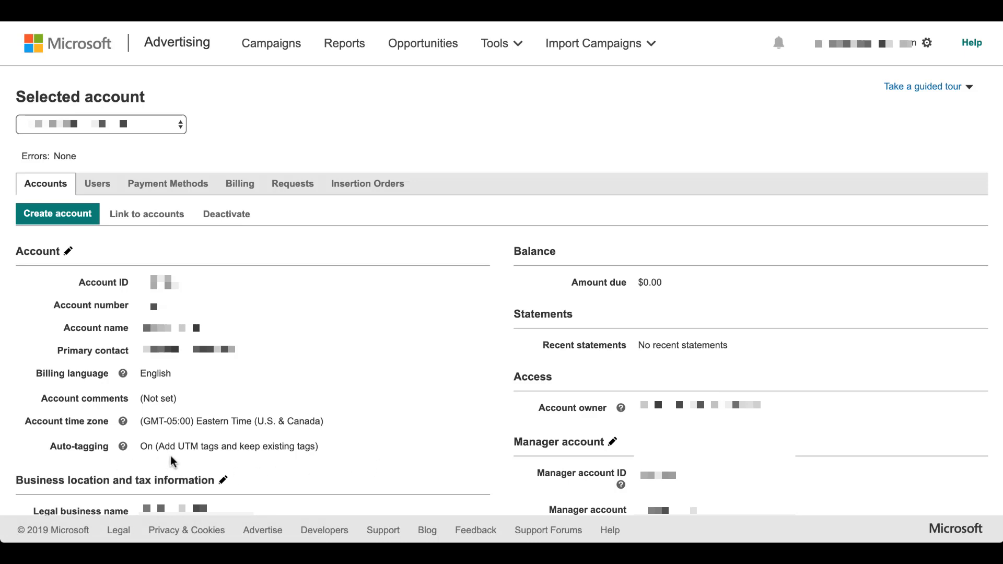
mouse_move(305, 465)
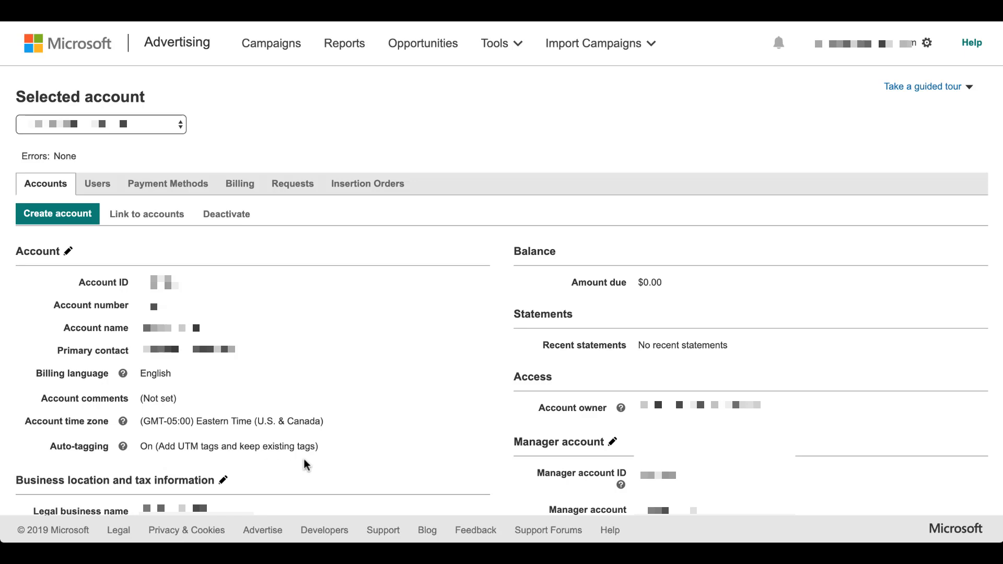
mouse_move(344, 465)
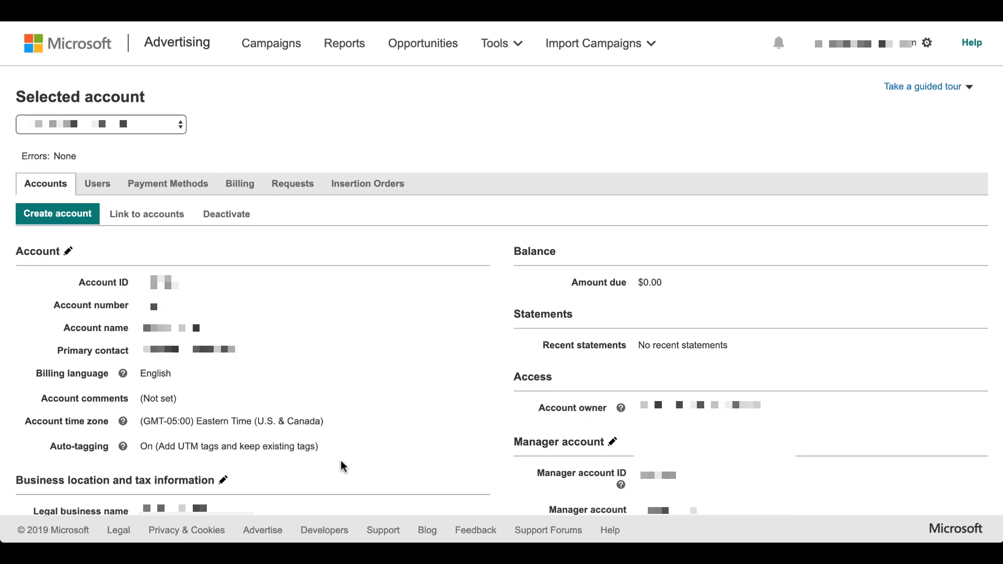